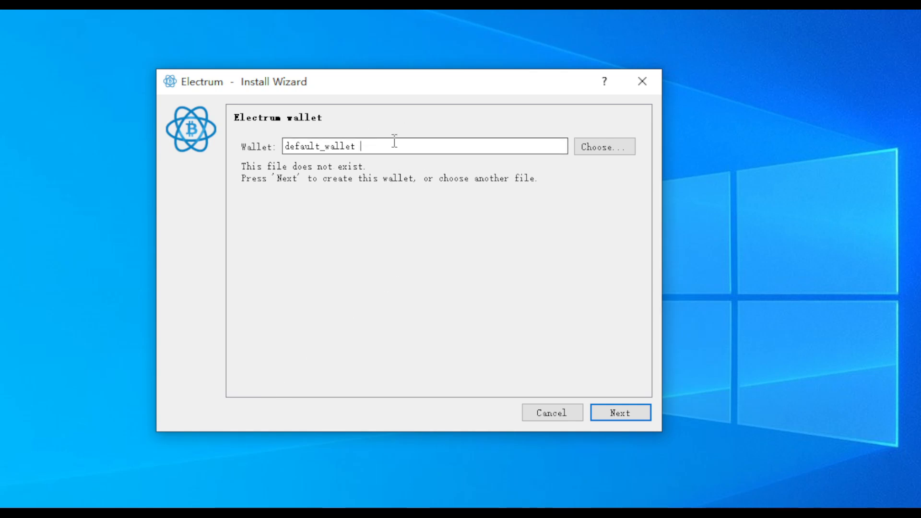
# Name the wallet 'default_wallet 1' and choose 'Import Bitcoin addresses or private keys'
pyautogui.write('1')
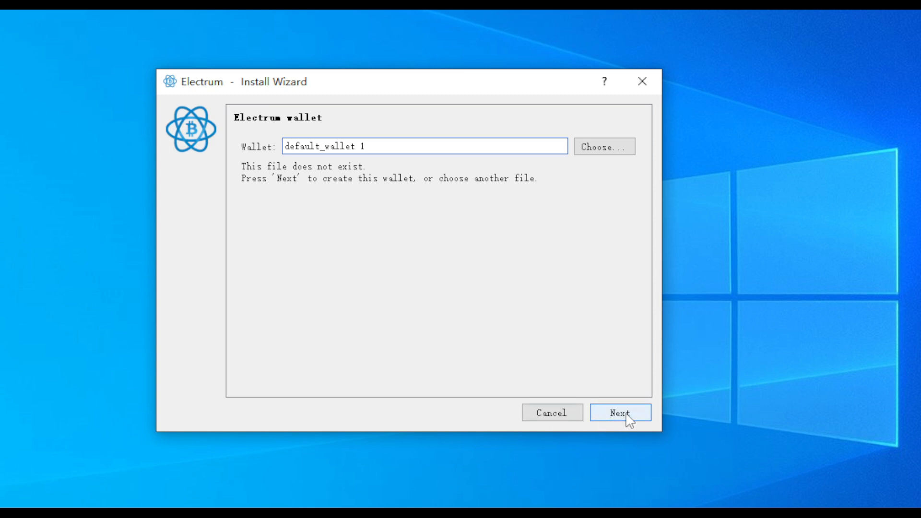
pyautogui.click(620, 413)
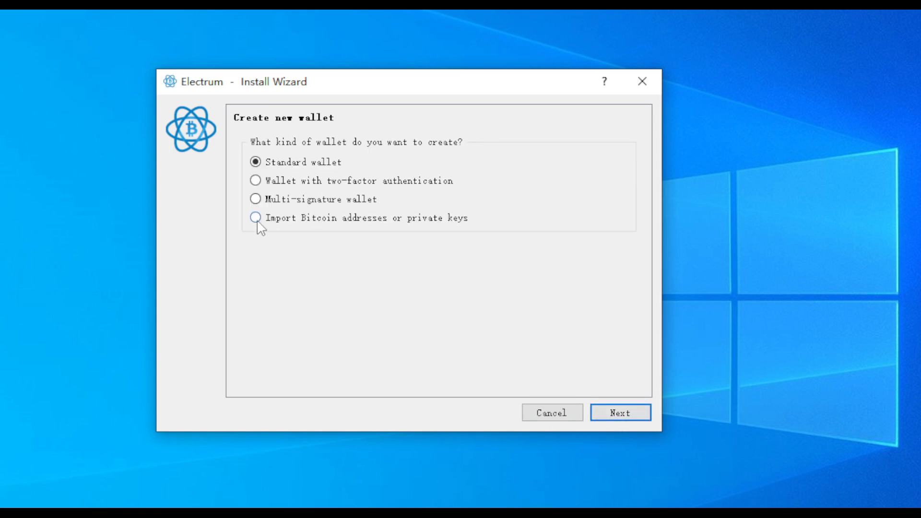
pyautogui.click(256, 218)
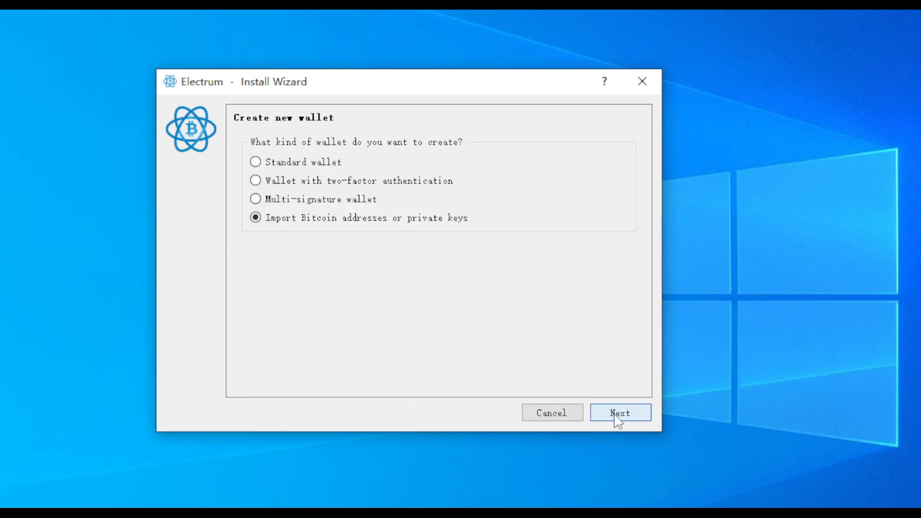
# Paste the first private key into the import box and review the QR/file input options
pyautogui.click(620, 413)
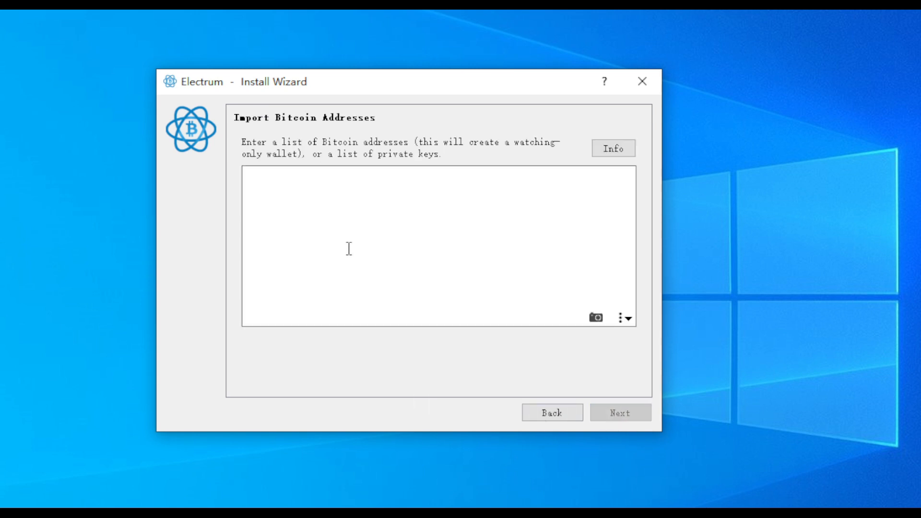
pyautogui.write('1')
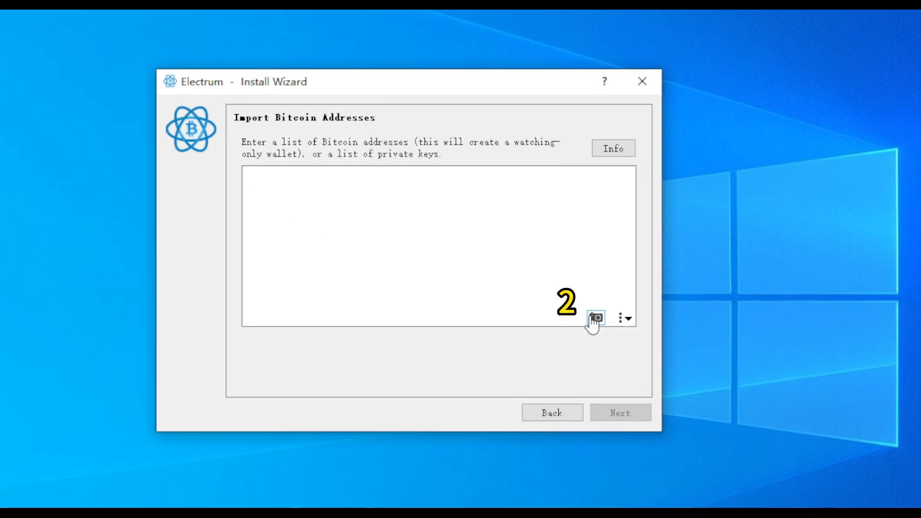
pyautogui.moveTo(605, 325)
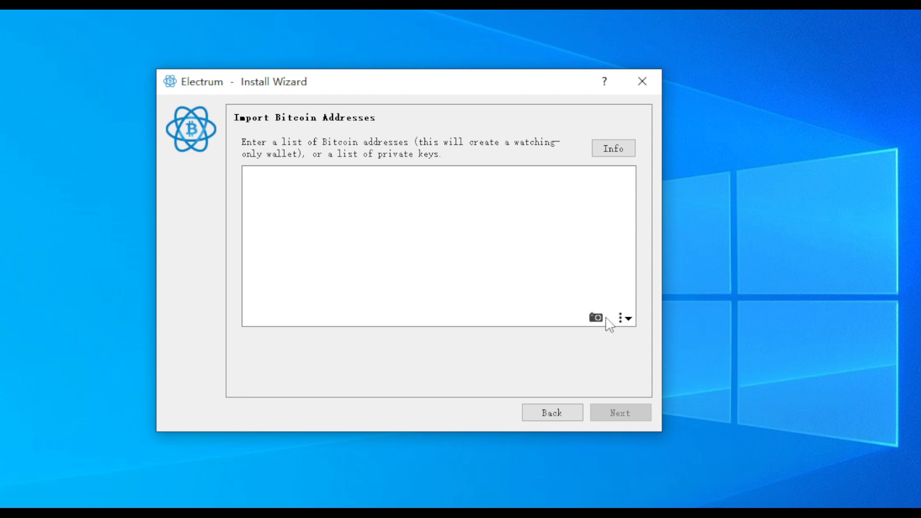
pyautogui.click(624, 318)
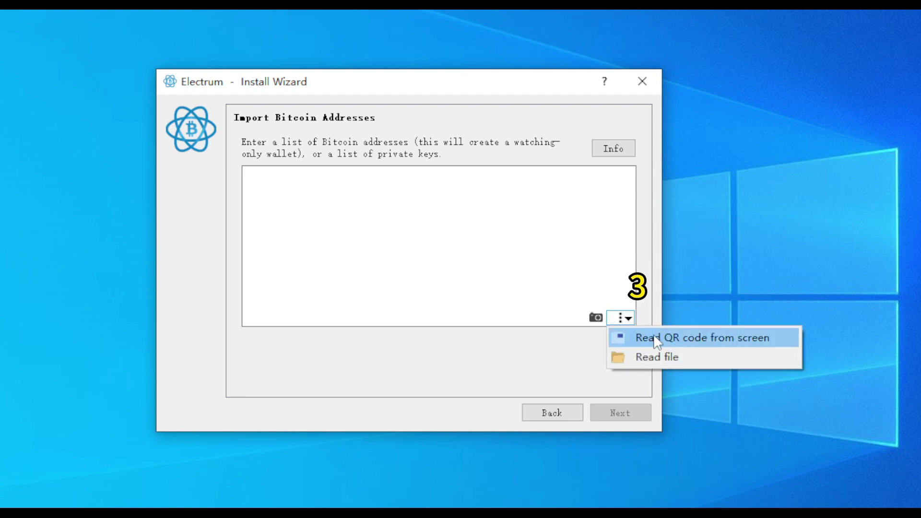
pyautogui.moveTo(656, 357)
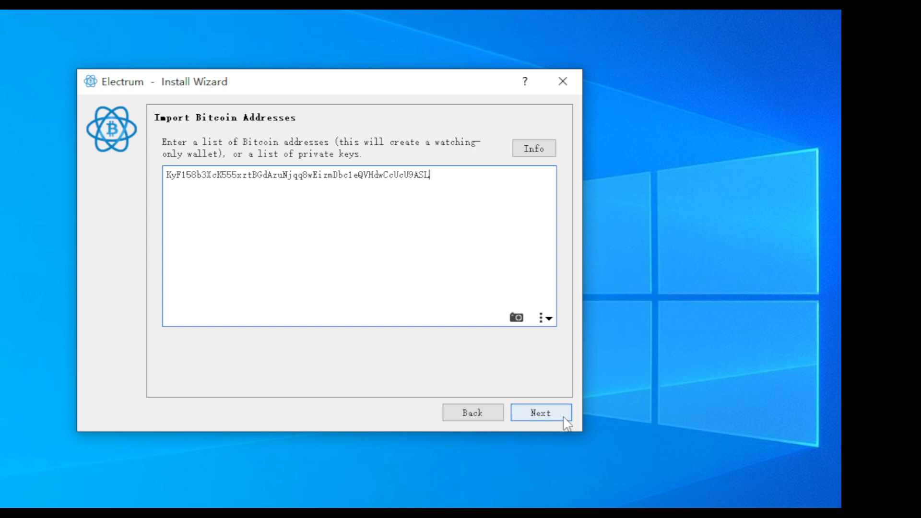
pyautogui.click(539, 413)
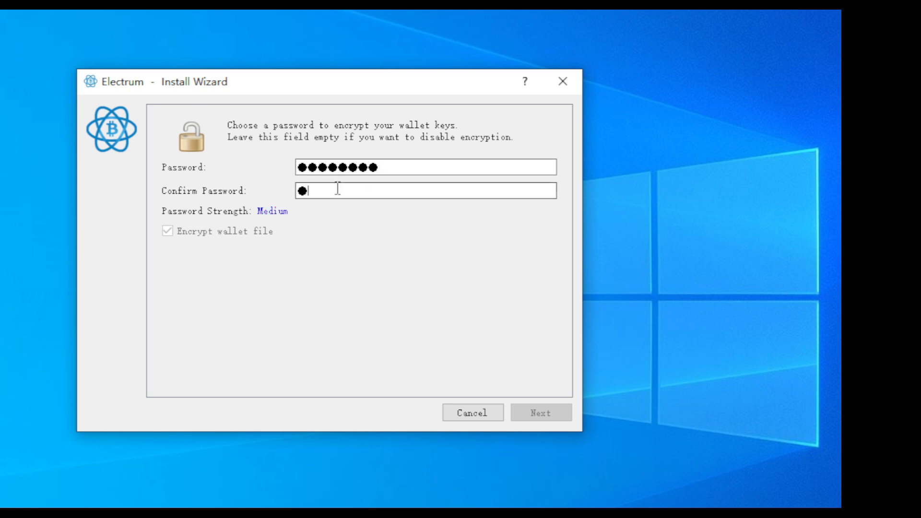
pyautogui.write('password')
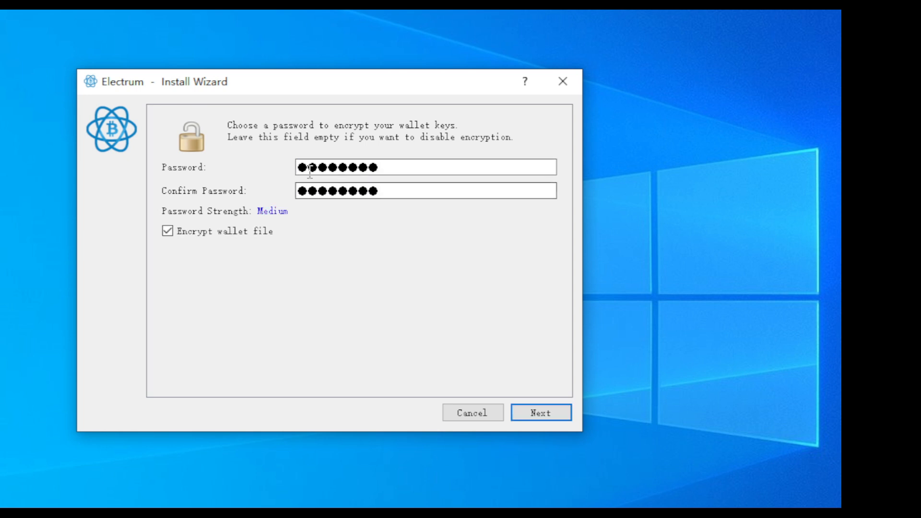
pyautogui.click(540, 412)
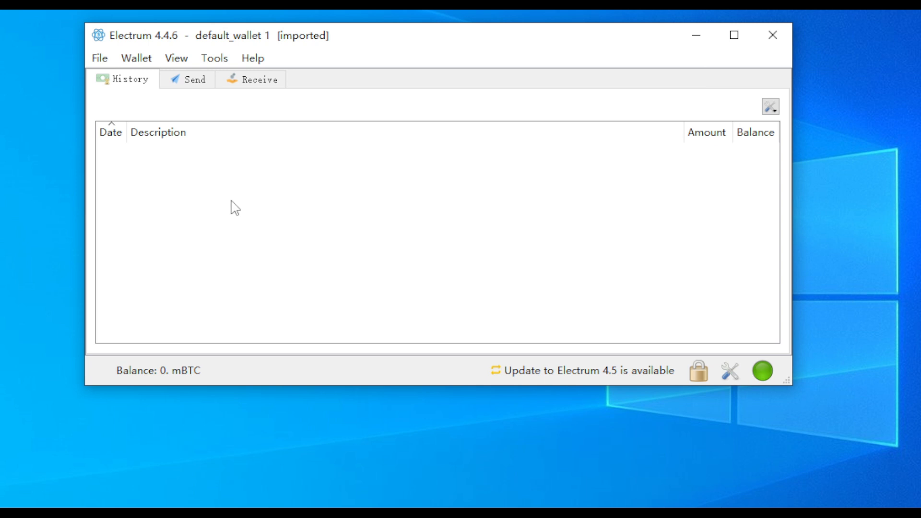
# Enable the Addresses view and show the wallet's single receiving address
pyautogui.click(176, 58)
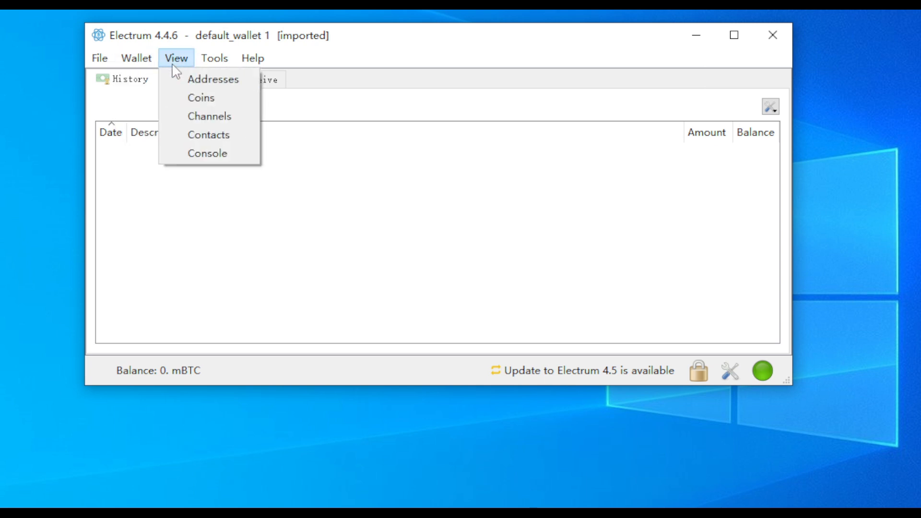
pyautogui.click(213, 80)
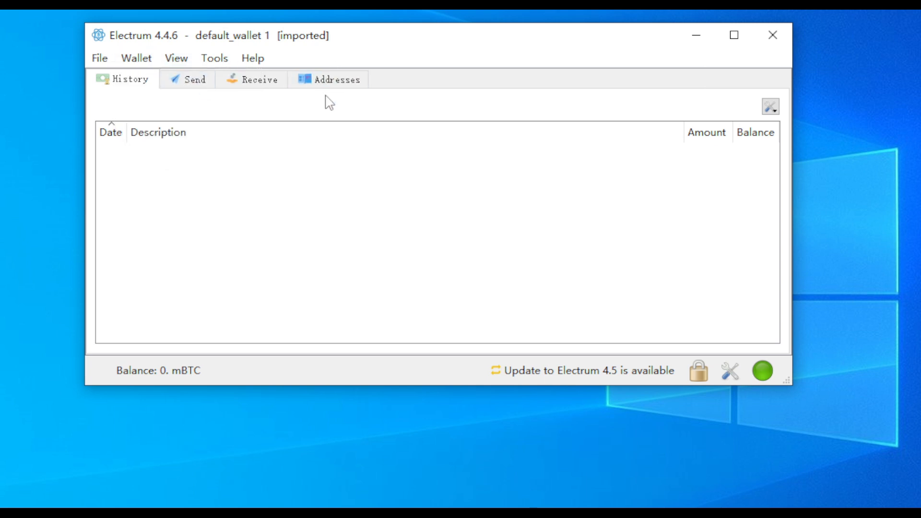
pyautogui.click(336, 78)
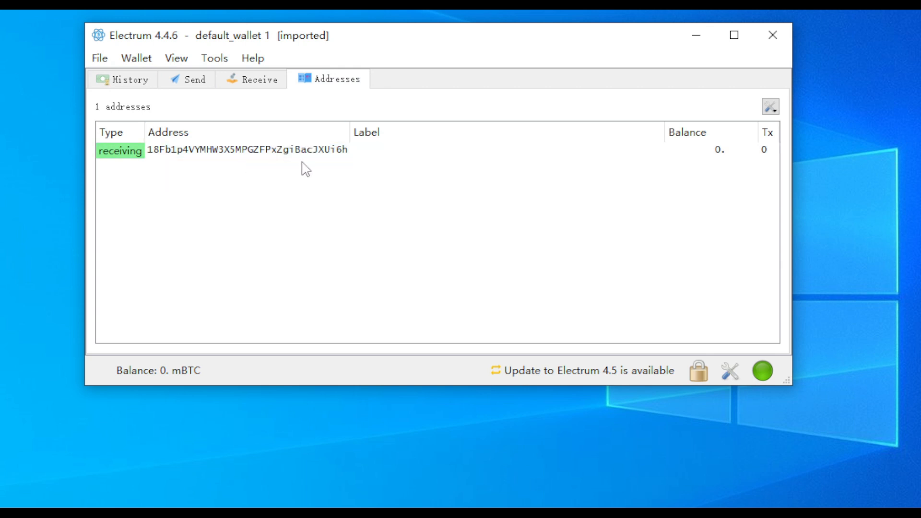
pyautogui.moveTo(296, 341)
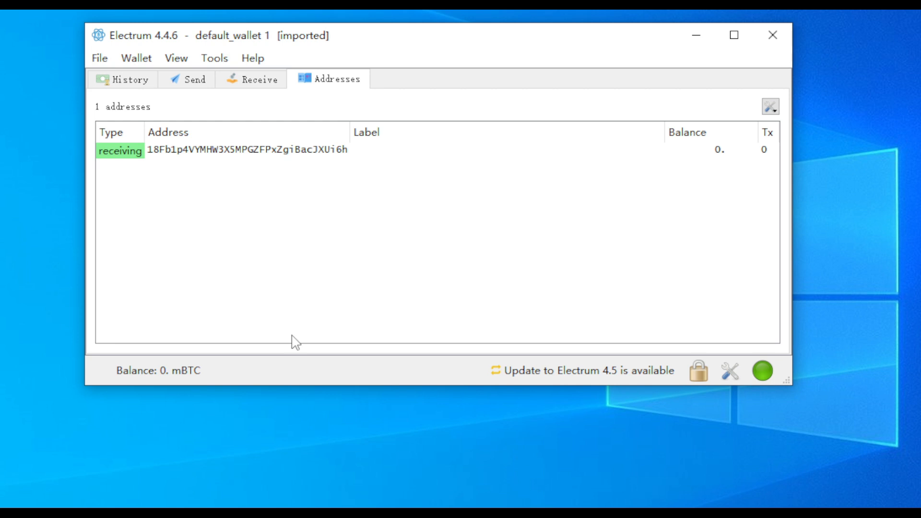
pyautogui.moveTo(88, 277)
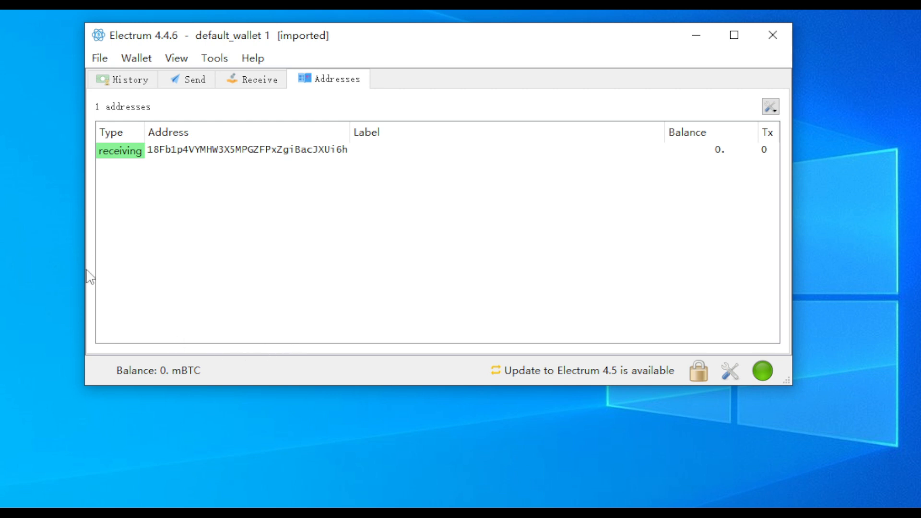
pyautogui.click(135, 57)
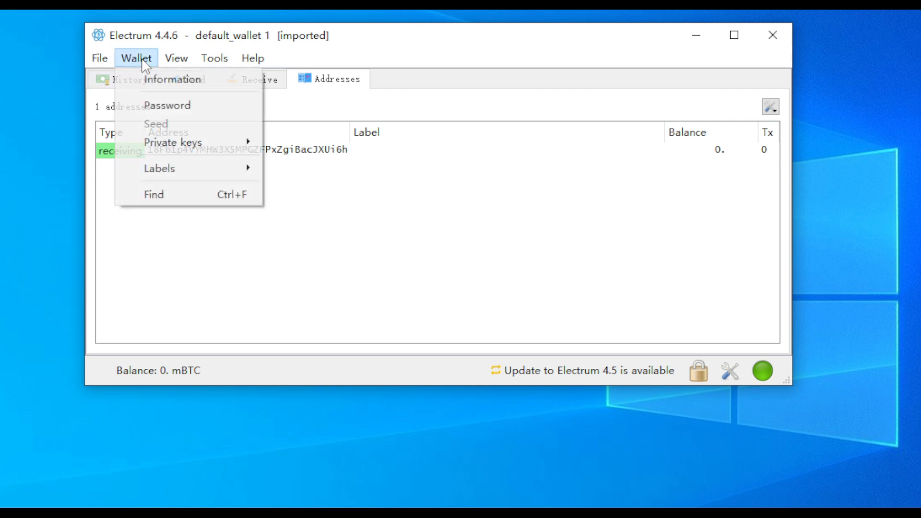
pyautogui.moveTo(187, 142)
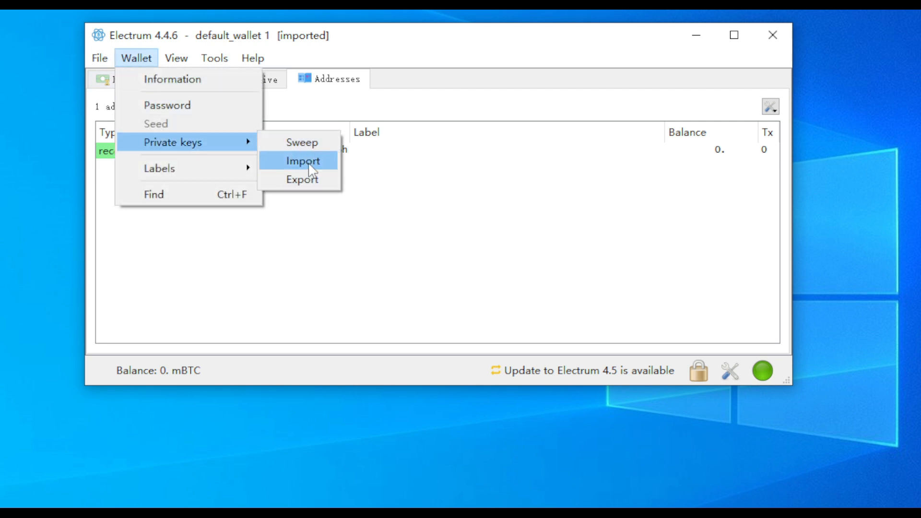
pyautogui.click(301, 161)
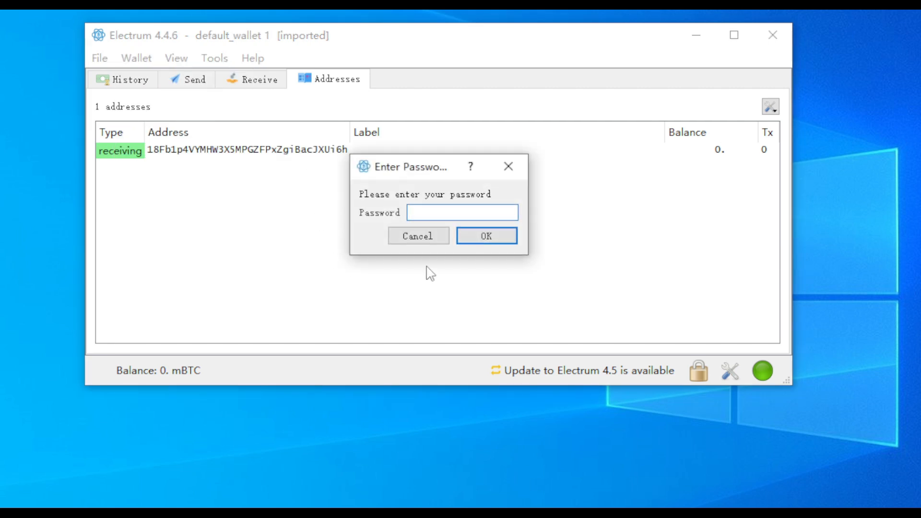
pyautogui.write('password')
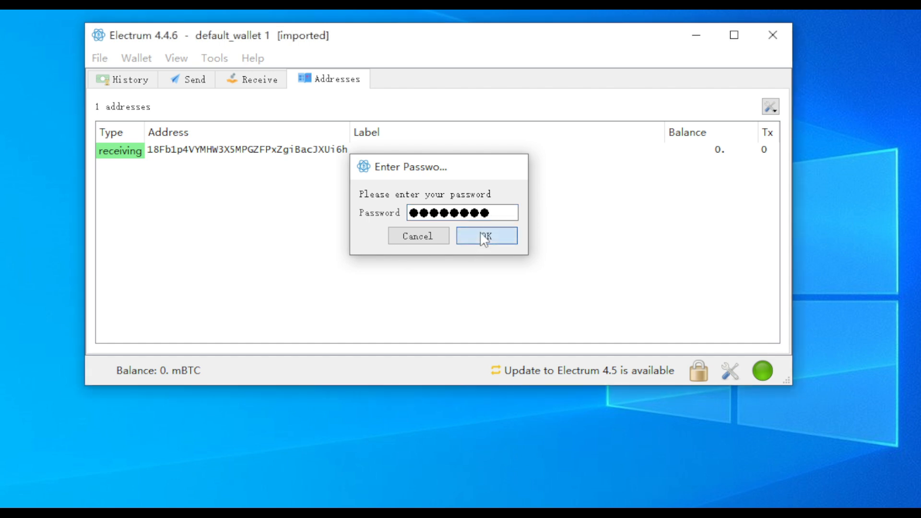
pyautogui.click(485, 237)
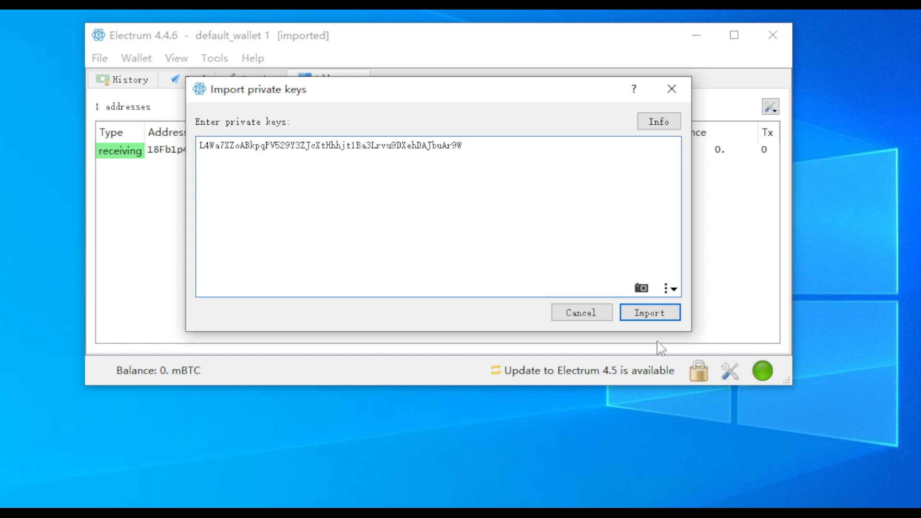
# Import the second private key and select the newly added receiving address
pyautogui.click(649, 312)
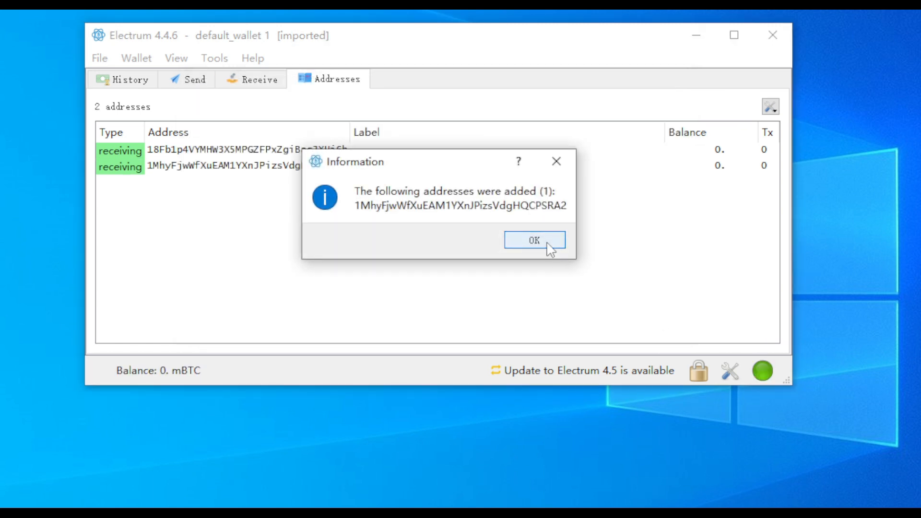
pyautogui.click(534, 240)
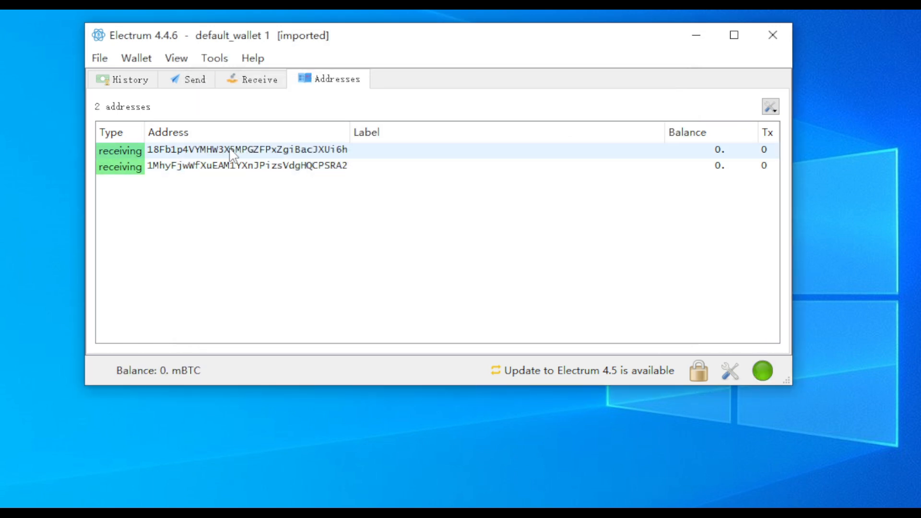
pyautogui.click(247, 166)
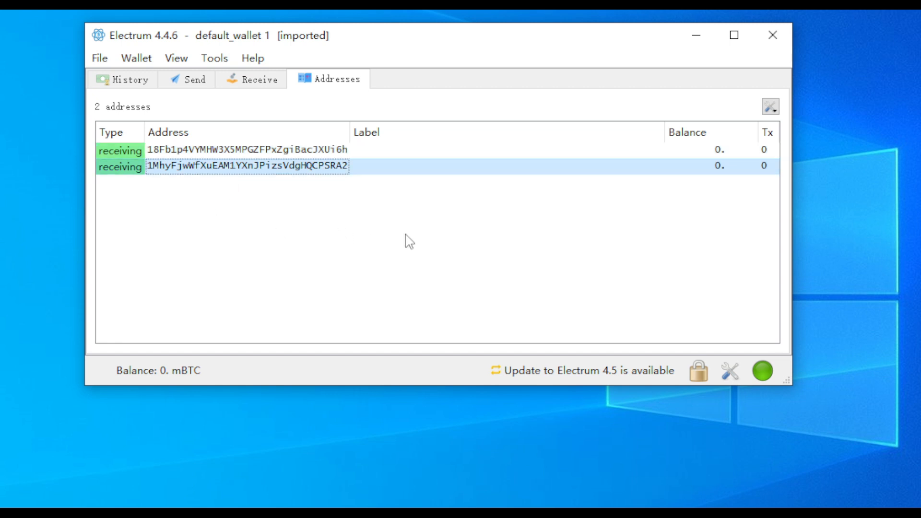
pyautogui.moveTo(336, 244)
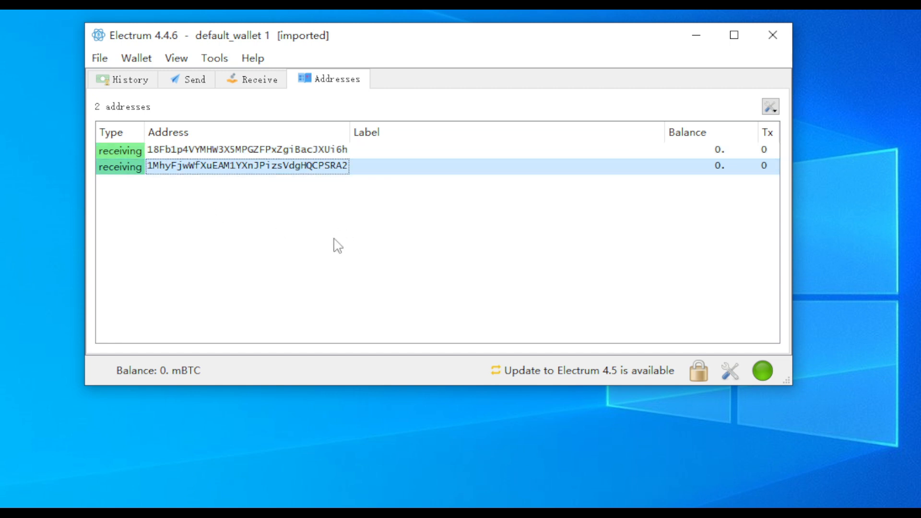
pyautogui.moveTo(409, 242)
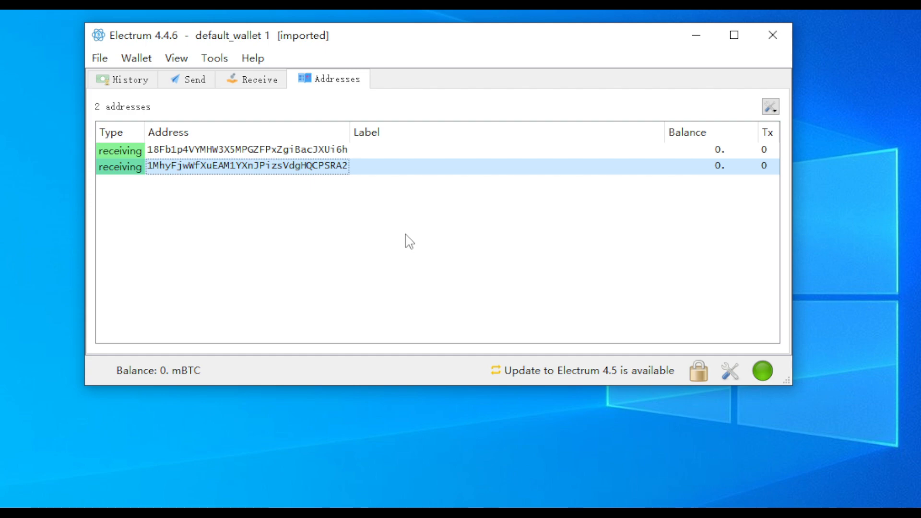